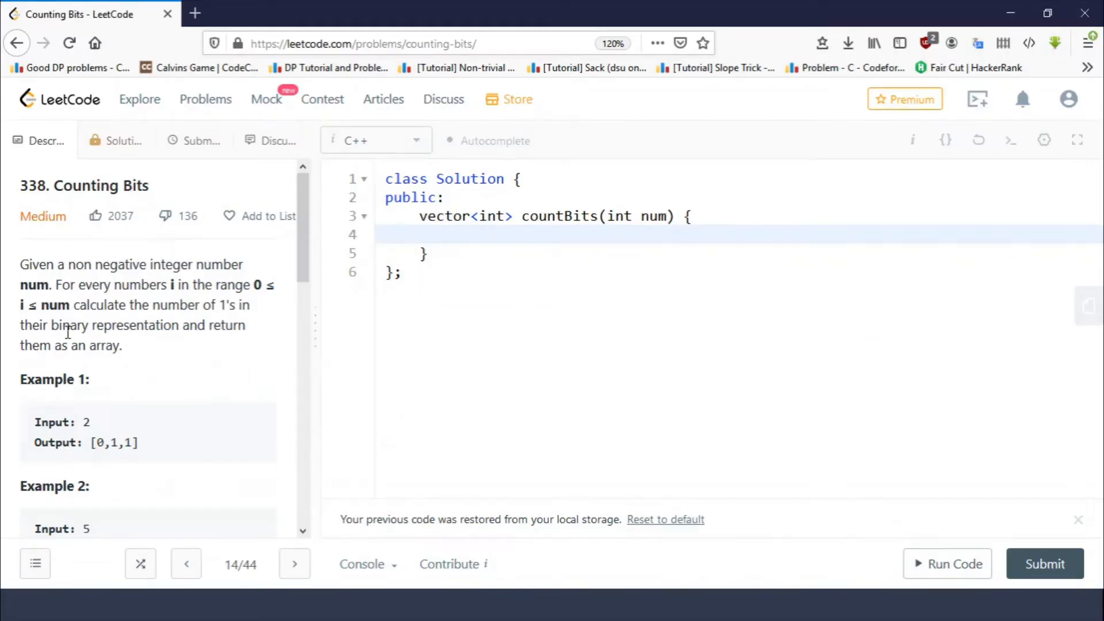
{"action": "mouse_move", "coordinate": [211, 296]}
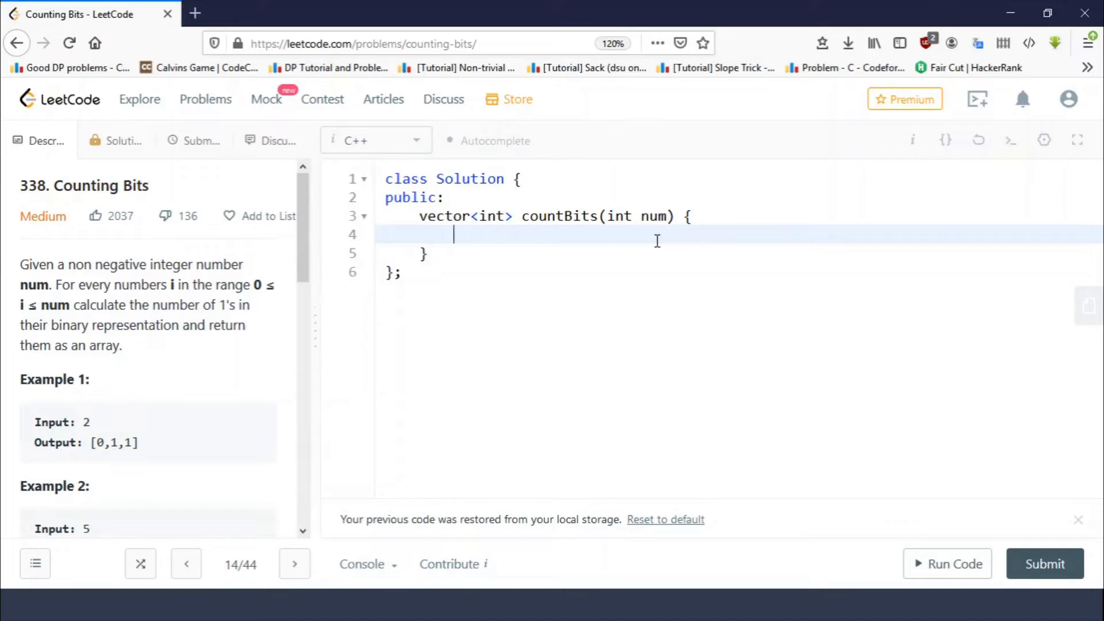
Restore the browser to full size and place the cursor inside countBits in the editor
{"action": "scroll", "scroll_direction": "down", "scroll_amount": 3}
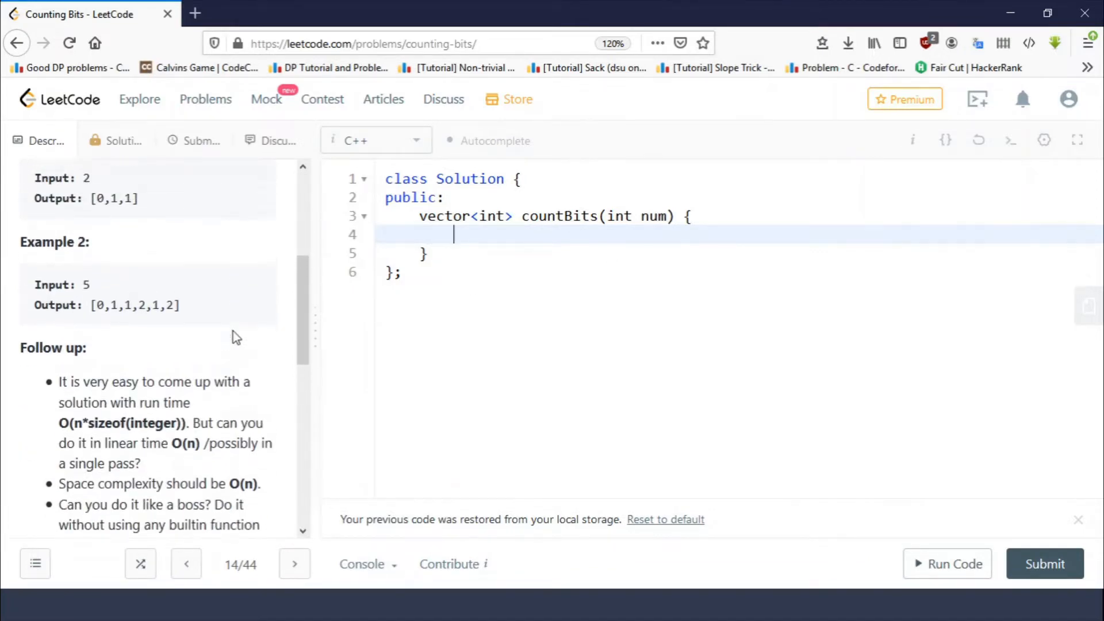
{"action": "scroll", "scroll_direction": "up", "scroll_amount": 3}
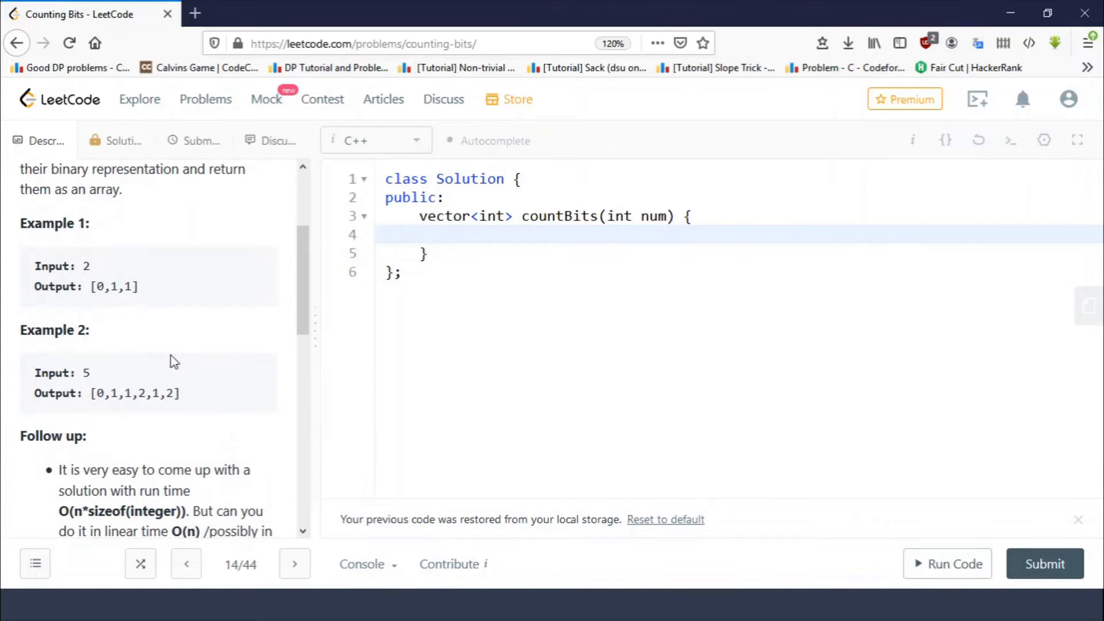
{"action": "mouse_move", "coordinate": [184, 399]}
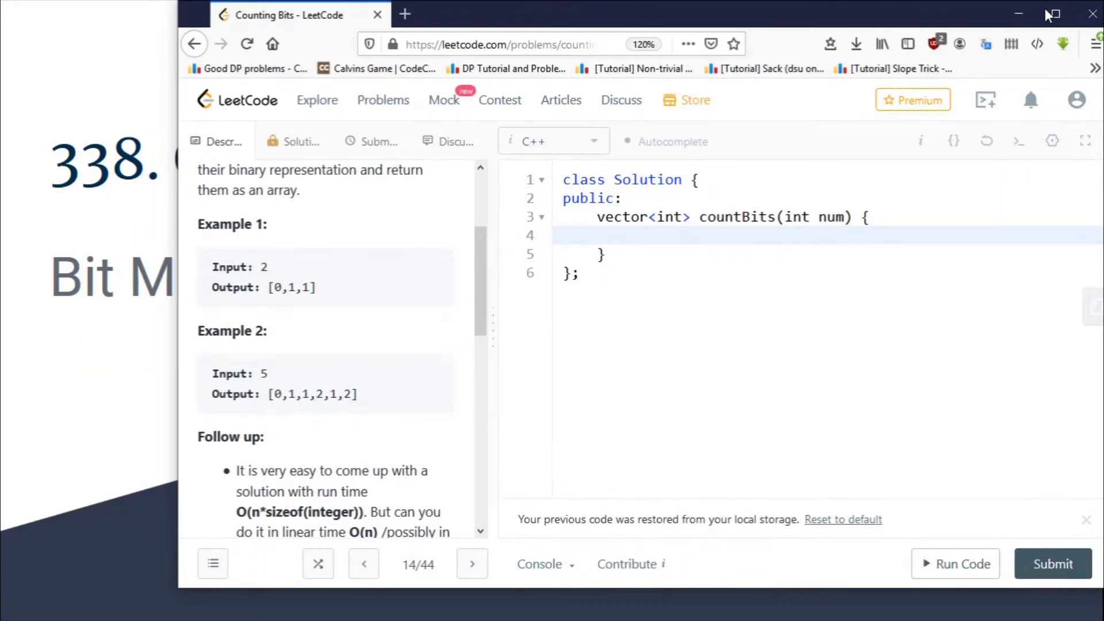
{"action": "left_click", "coordinate": [1049, 12]}
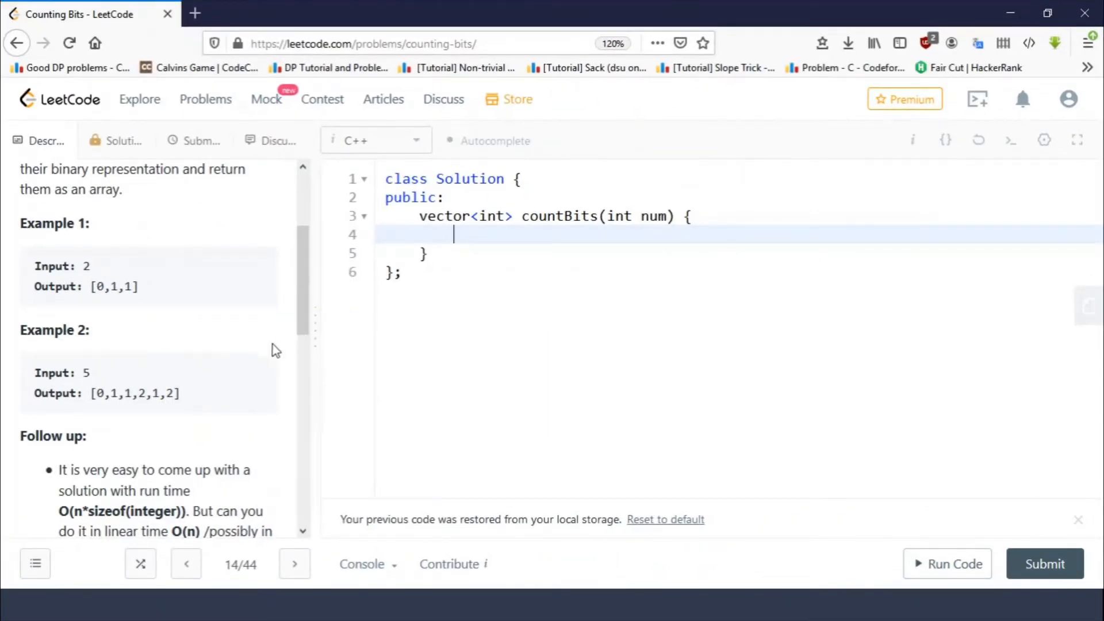
{"action": "mouse_move", "coordinate": [115, 408]}
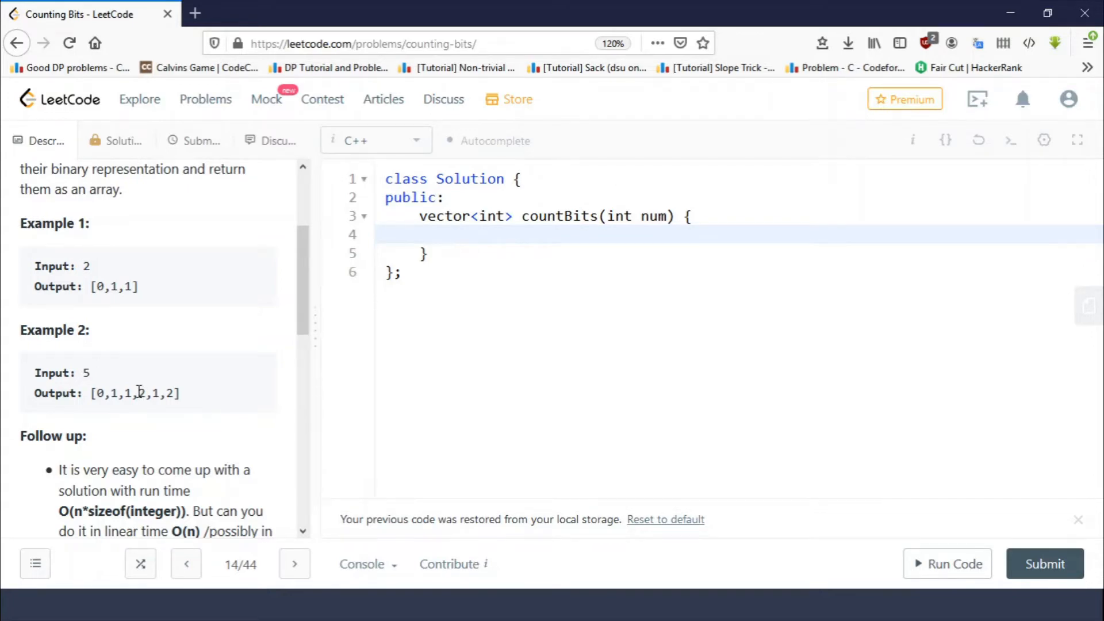
{"action": "mouse_move", "coordinate": [146, 393]}
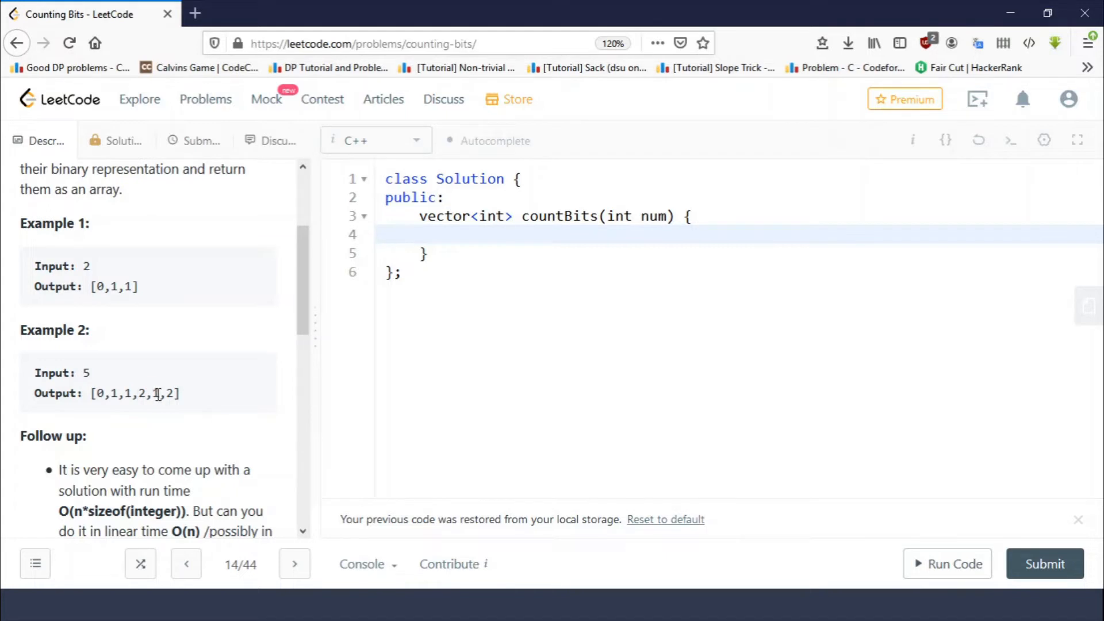
{"action": "mouse_move", "coordinate": [616, 225]}
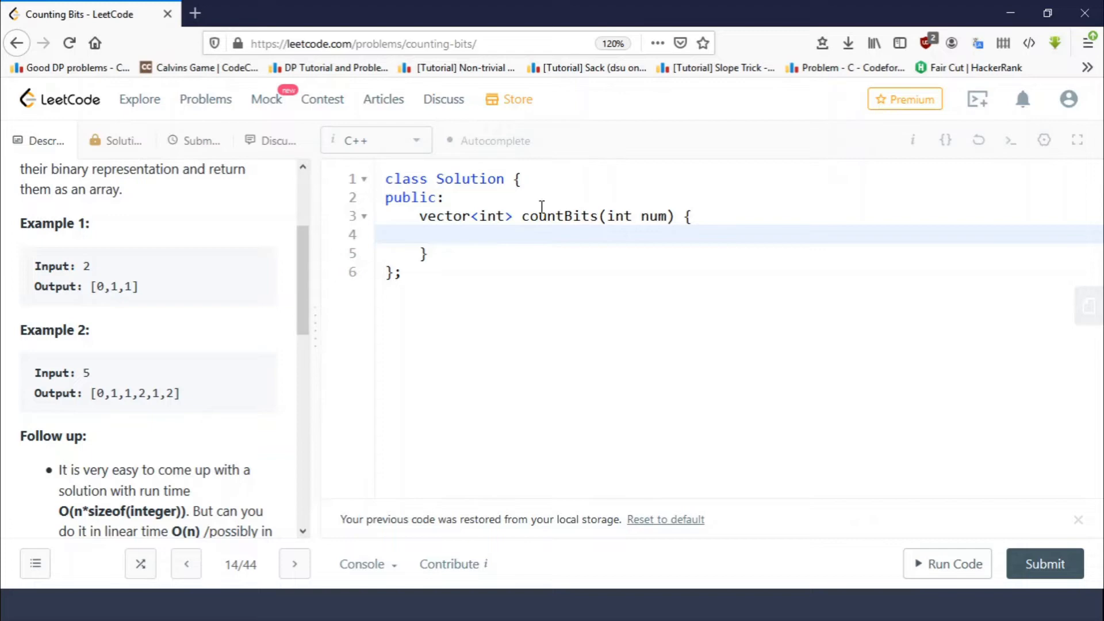
{"action": "double_click", "coordinate": [464, 217]}
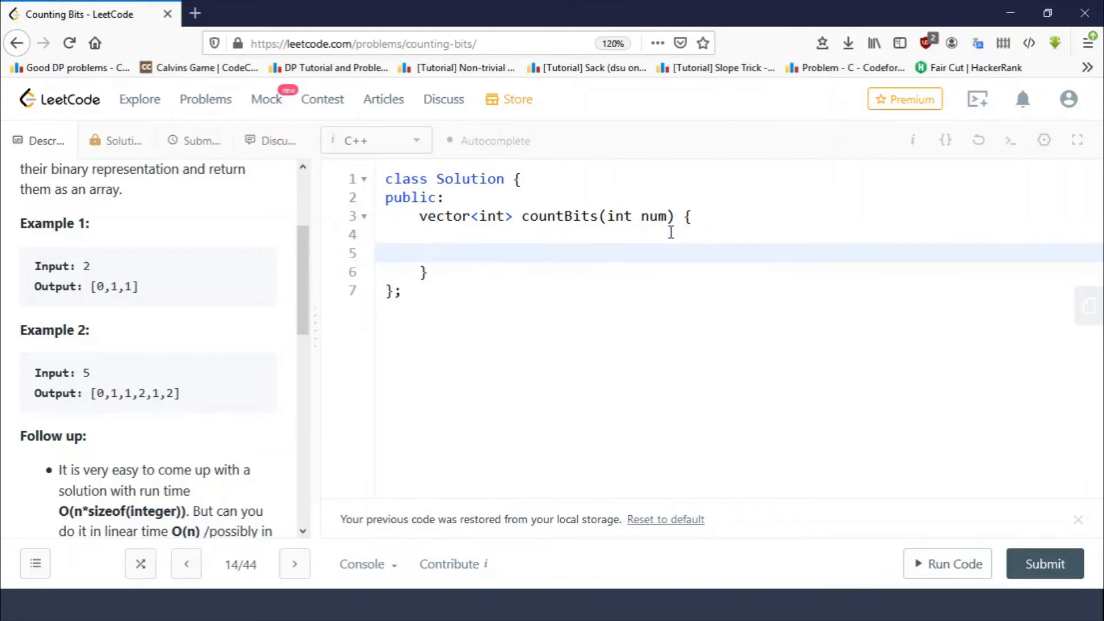
Declare 'vector<int> res;' and an empty loop 'for(int i=0;i<=num;i++){' with the cursor in its body
{"action": "type", "text": "vector<"}
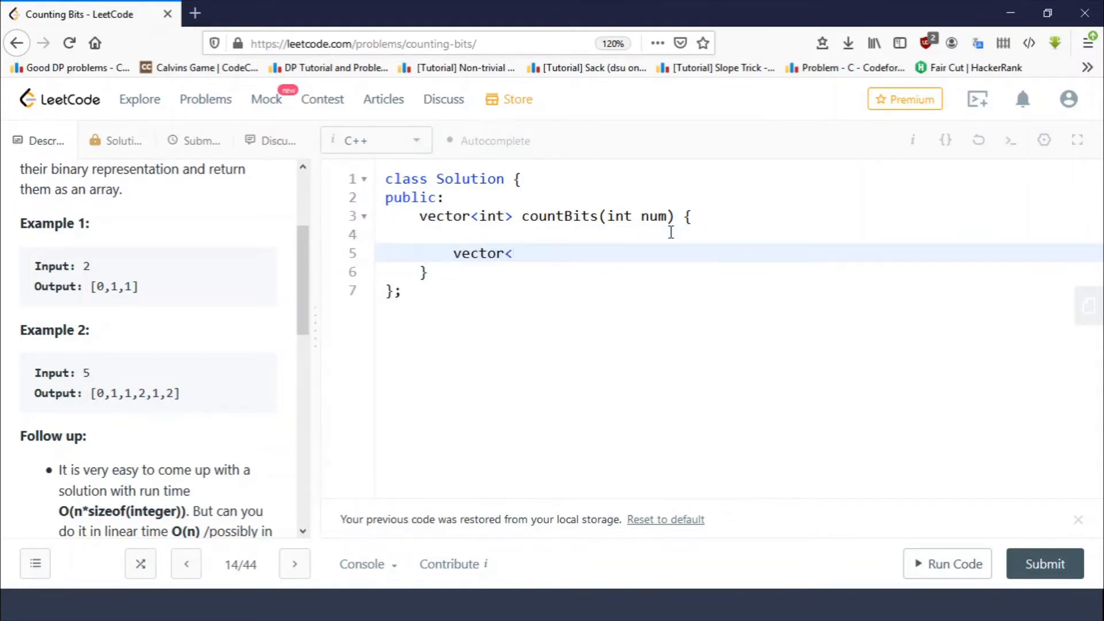
{"action": "type", "text": "int> res;"}
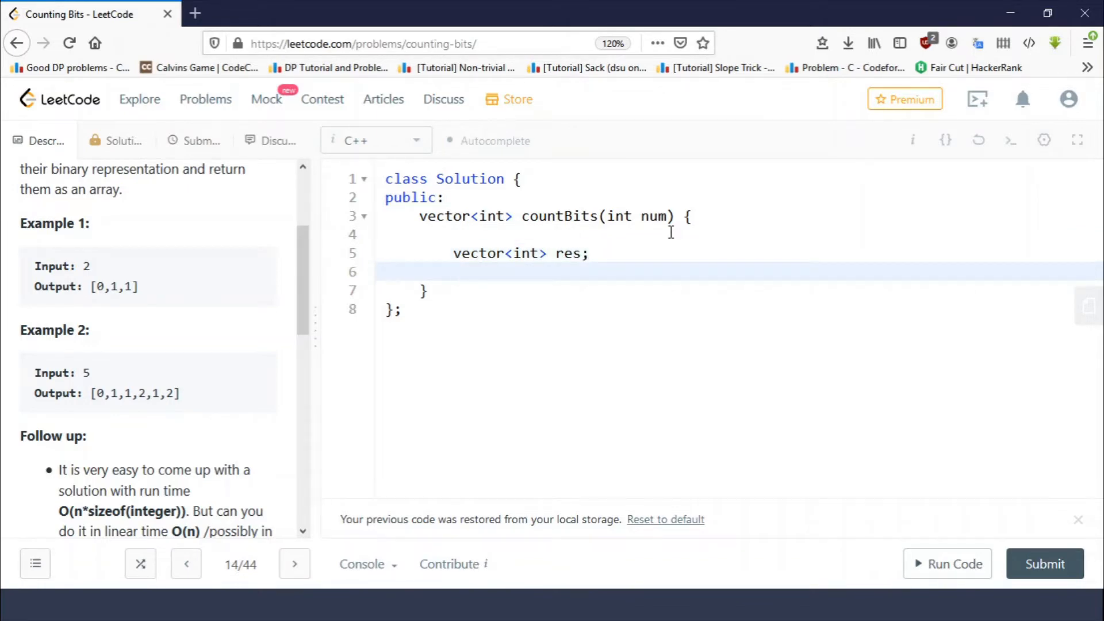
{"action": "type", "text": "for9"}
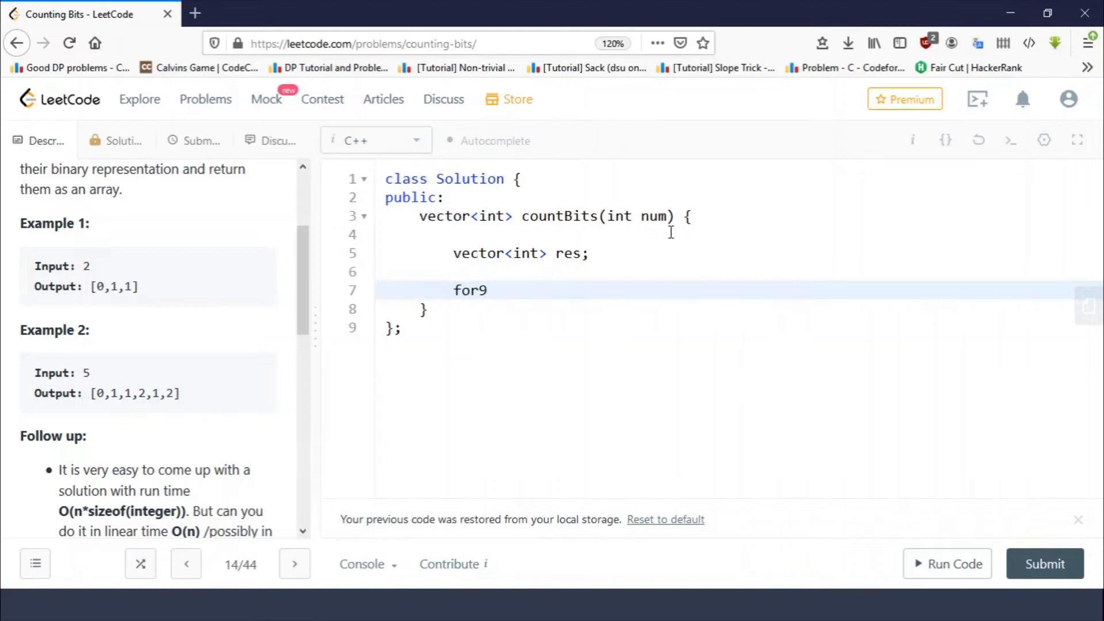
{"action": "type", "text": "(int i="}
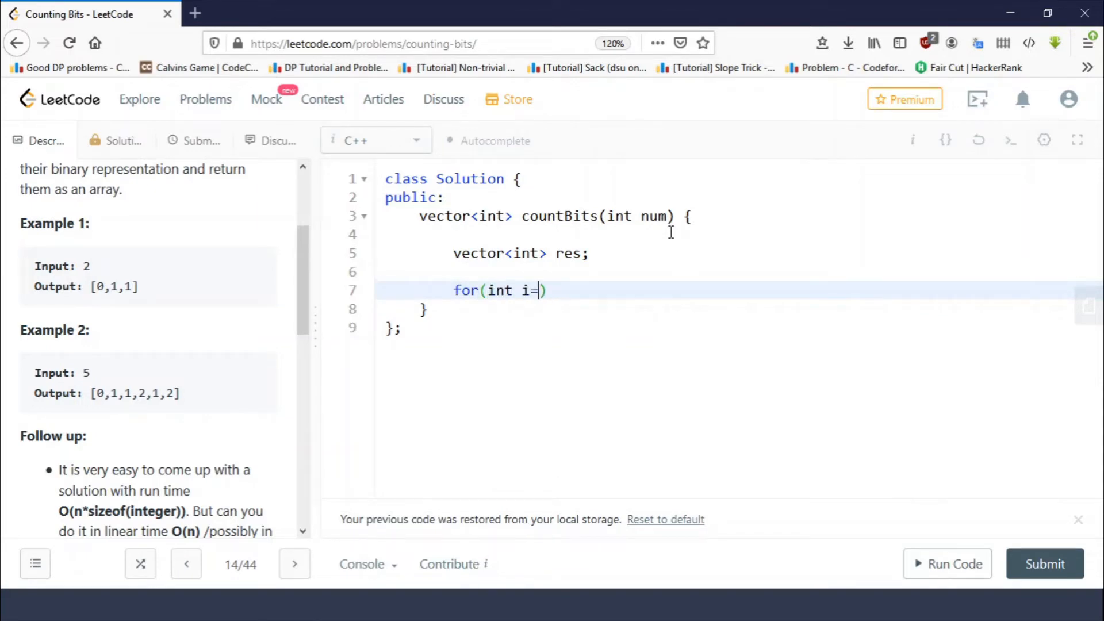
{"action": "type", "text": "0;i<="}
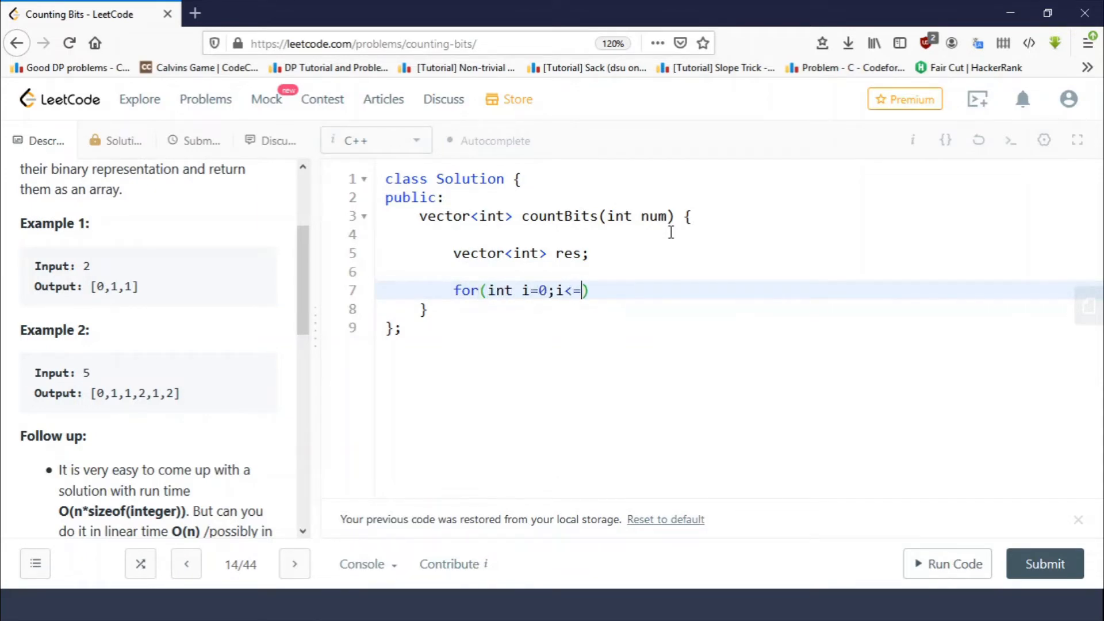
{"action": "type", "text": "num;i++"}
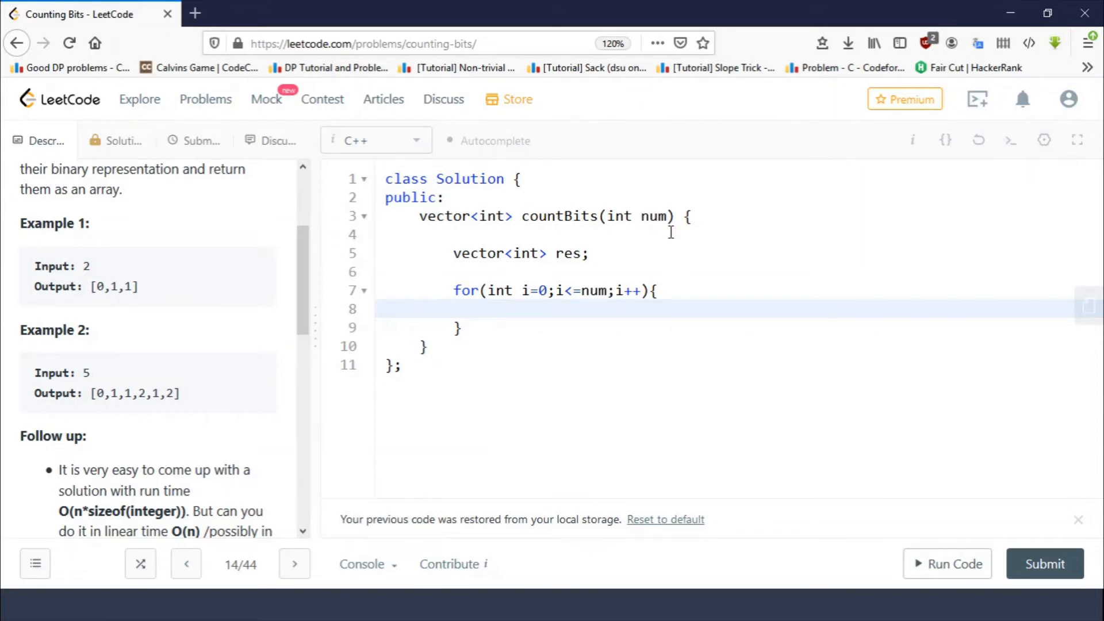
{"action": "left_click", "coordinate": [487, 308]}
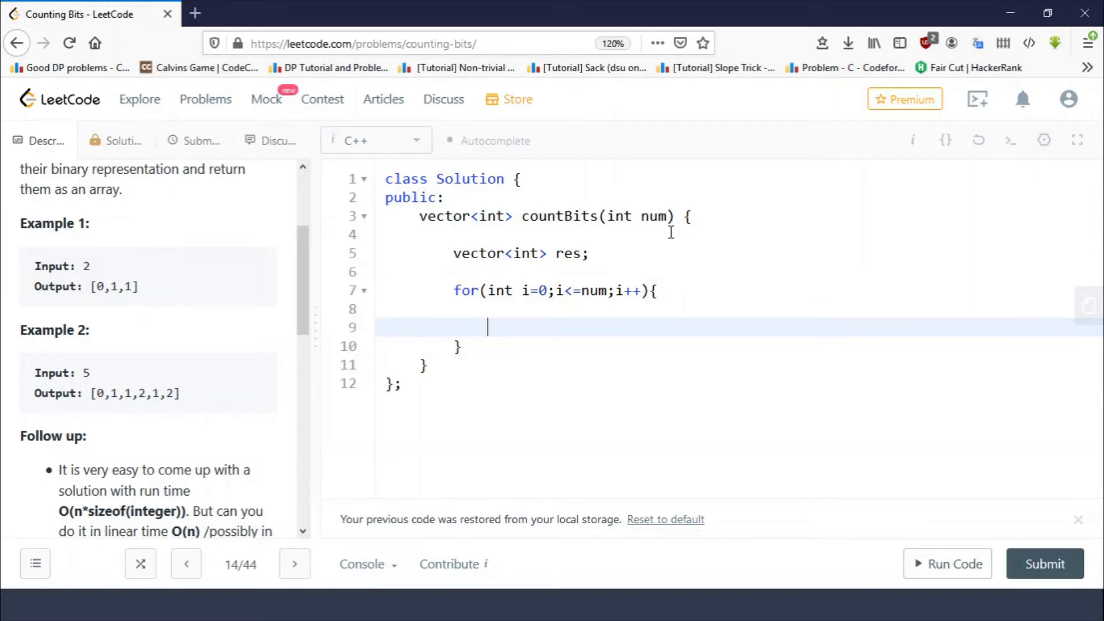
Write 'int cnt=0; int n=i;' and a while(n) loop doing cnt++ and n = n & (n - 1)
{"action": "type", "text": "int cnt = 0;"}
{"action": "type", "text": "while"}
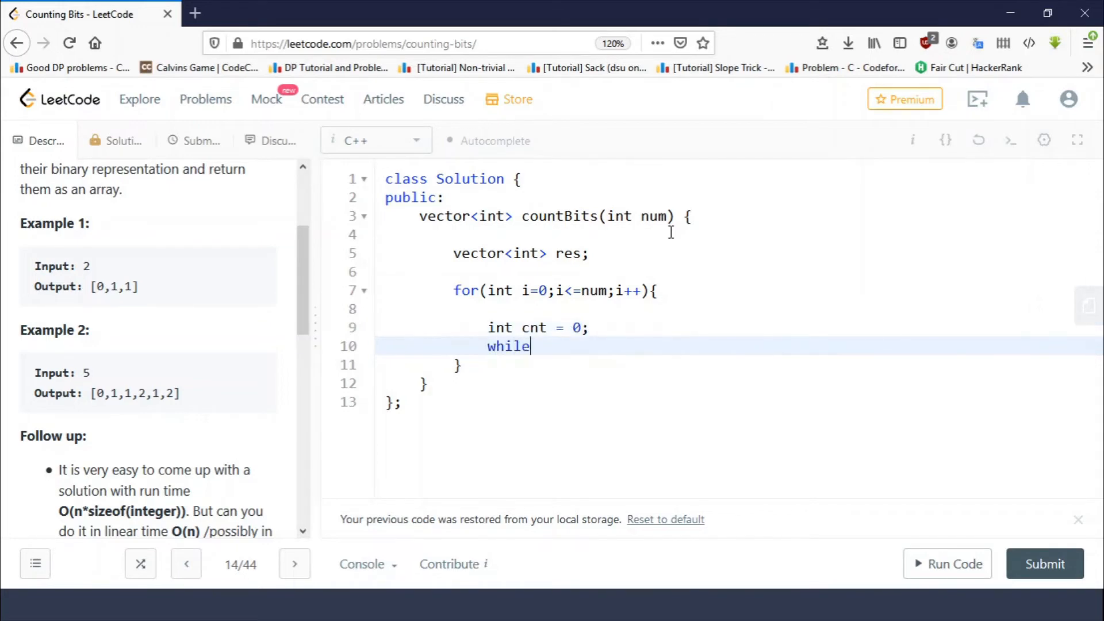
{"action": "type", "text": "ont"}
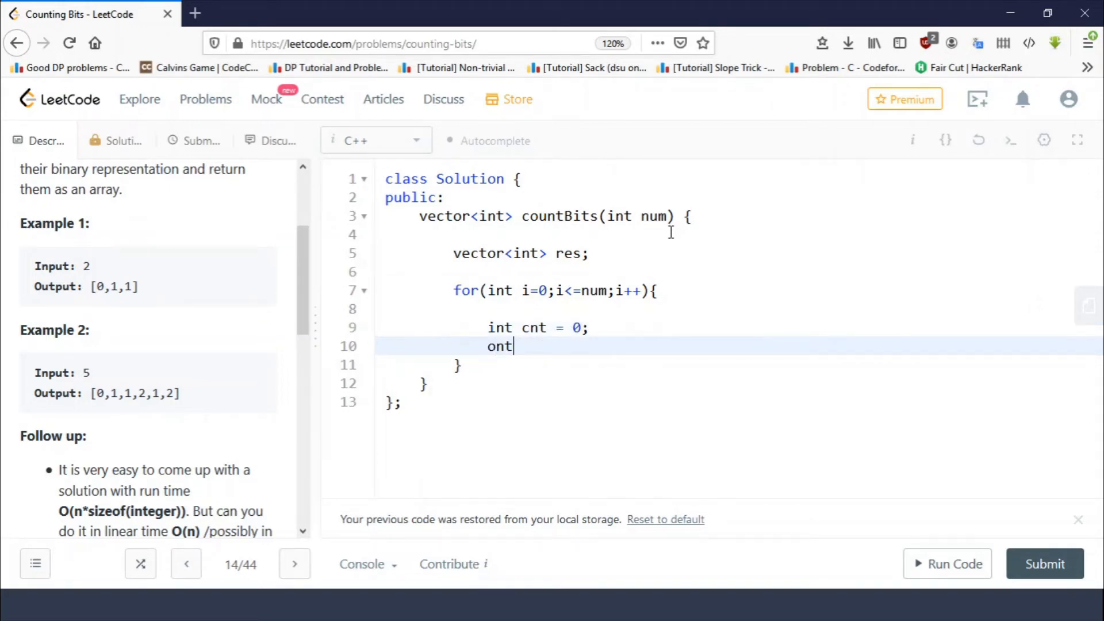
{"action": "type", "text": "int n ="}
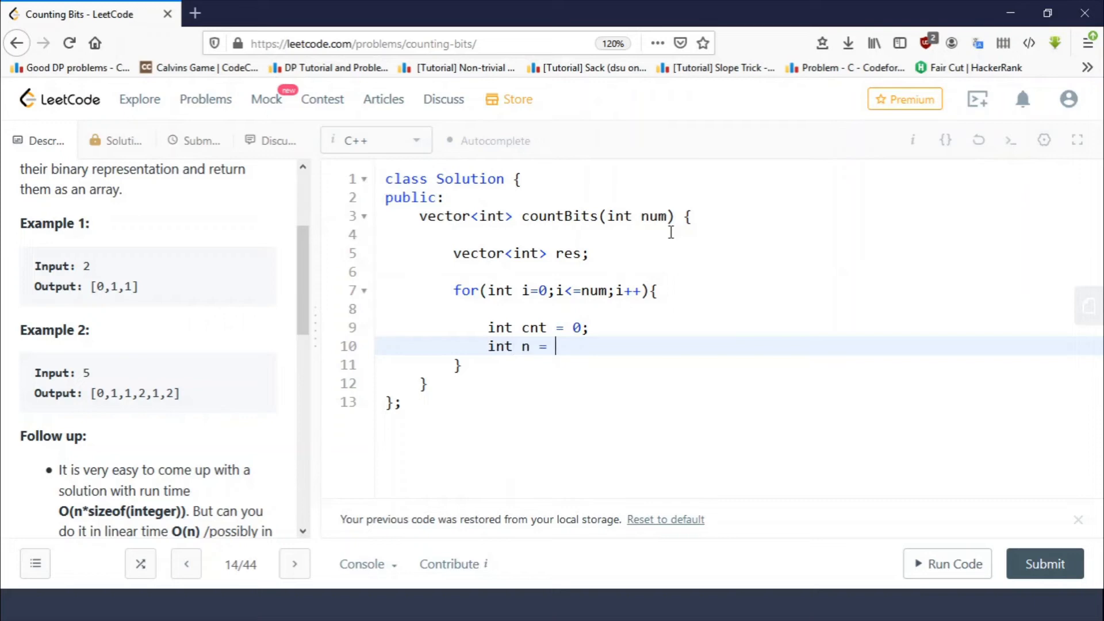
{"action": "type", "text": "i;"}
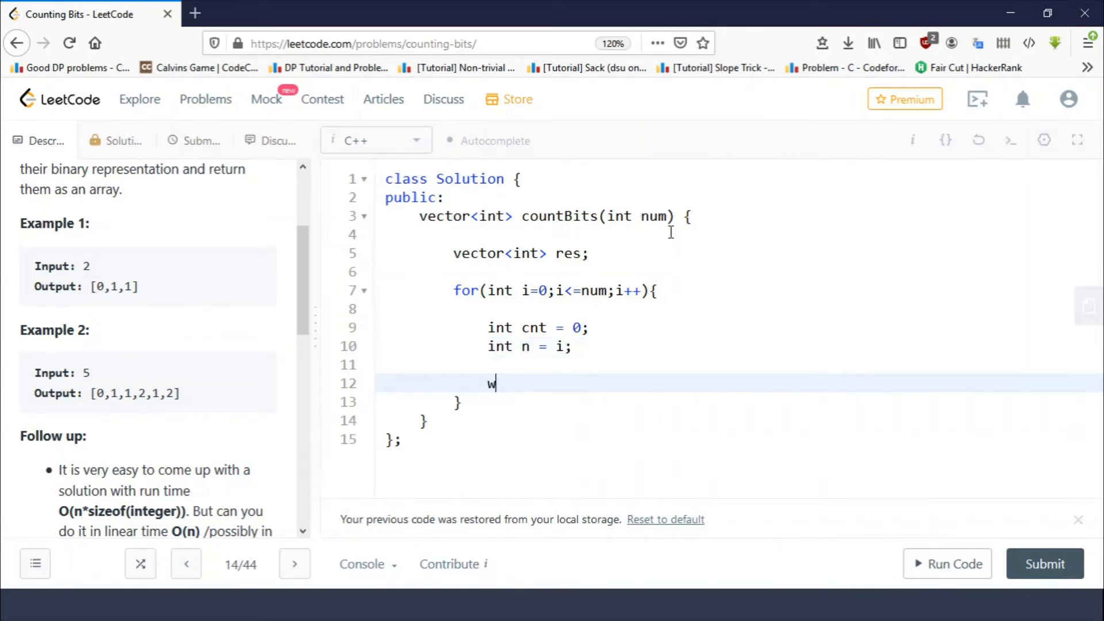
{"action": "type", "text": "hile(n"}
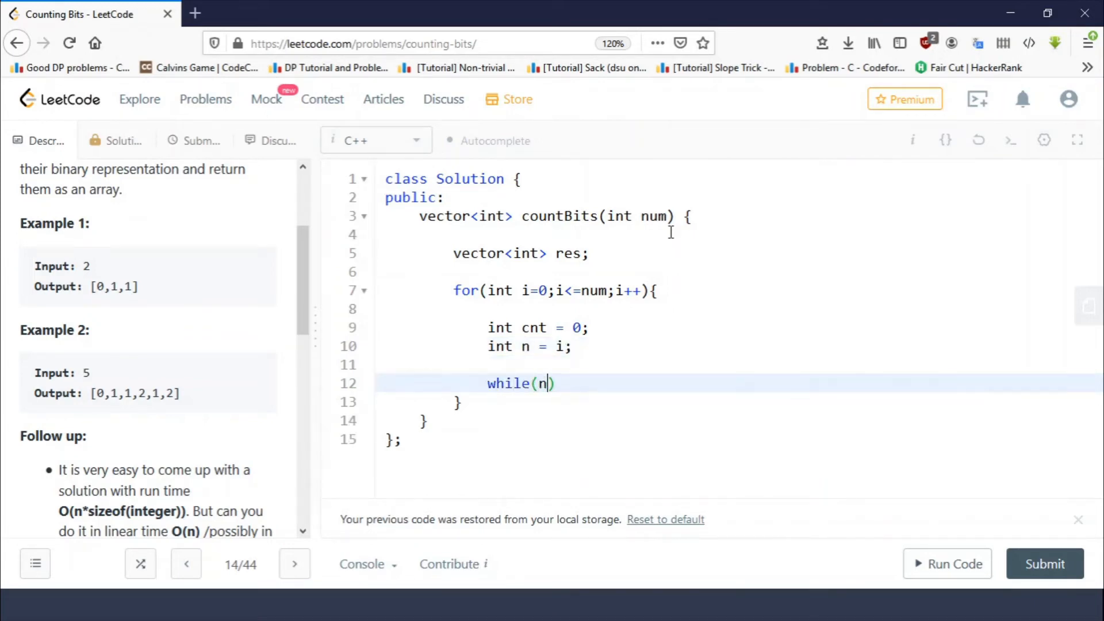
{"action": "type", "text": "){"}
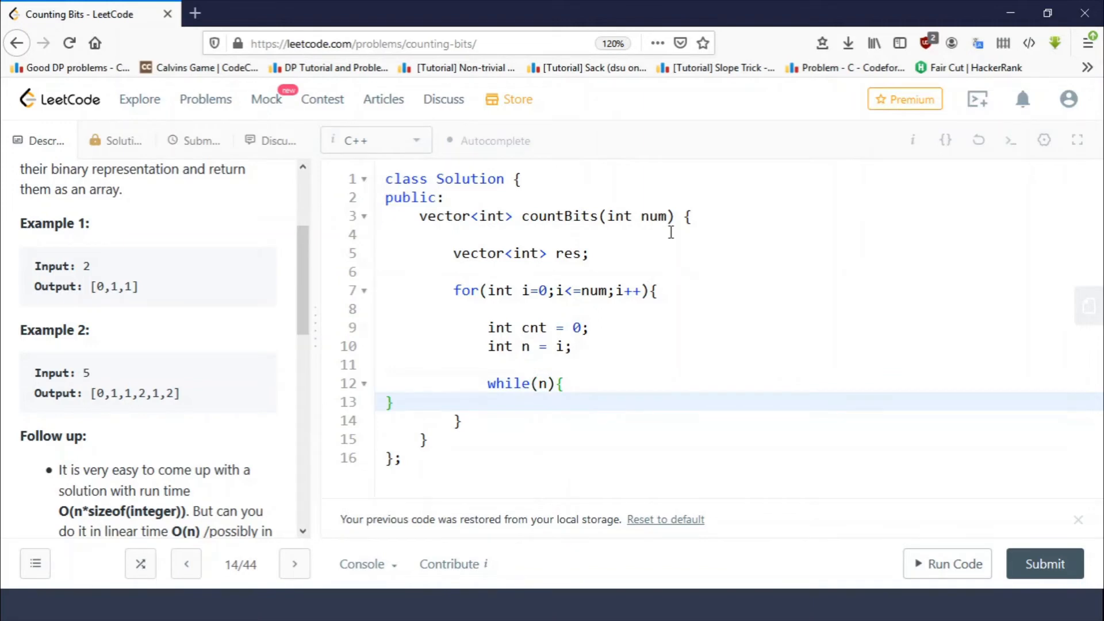
{"action": "type", "text": "cnt++;"}
{"action": "type", "text": "n ="}
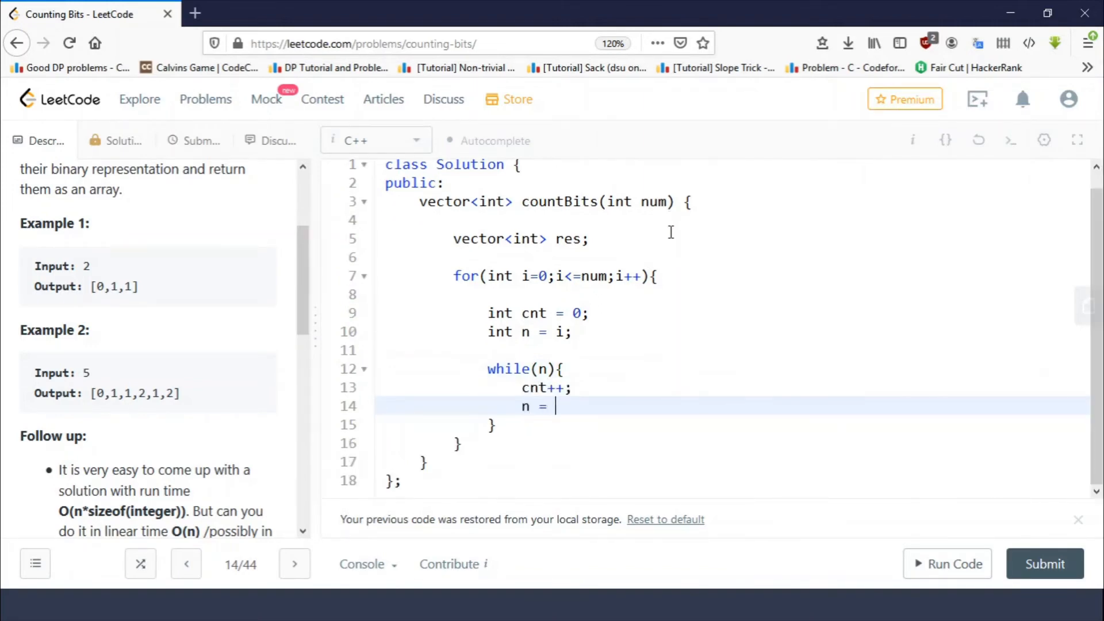
{"action": "type", "text": "n & (m"}
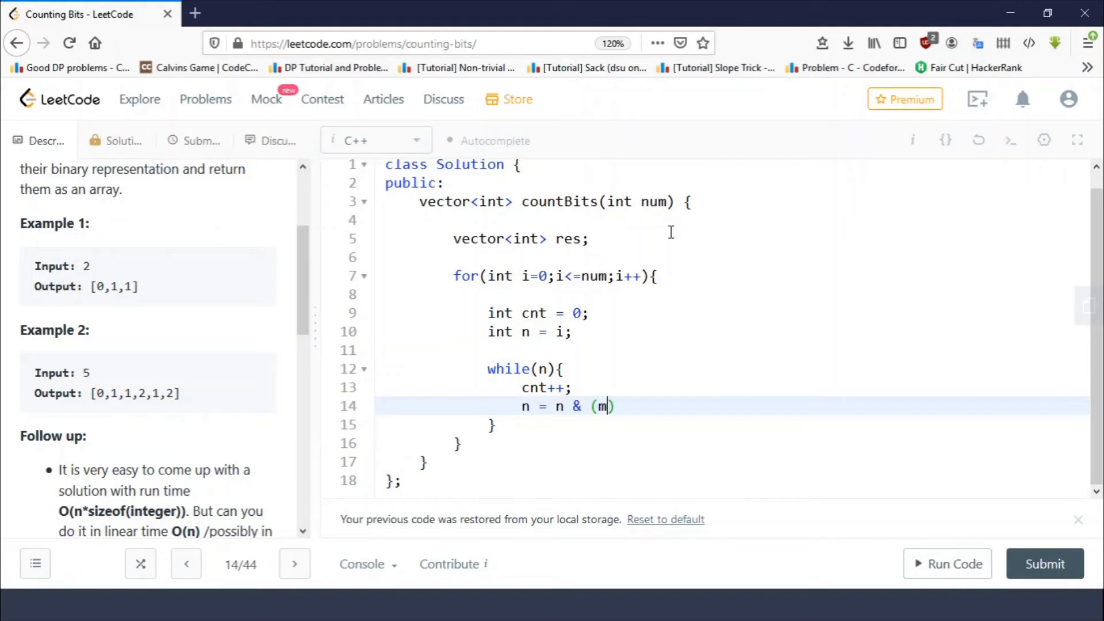
{"action": "type", "text": "n - 1"}
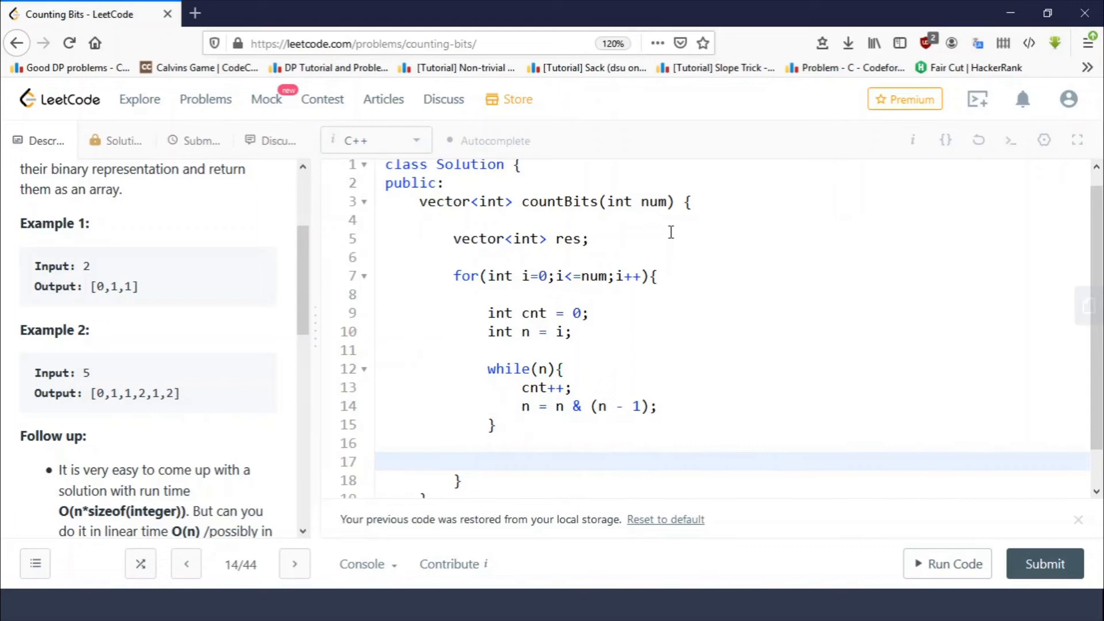
After the while loop add 'res.push_back(cnt);' and finish with 'return res;'
{"action": "scroll", "scroll_direction": "down", "scroll_amount": 3}
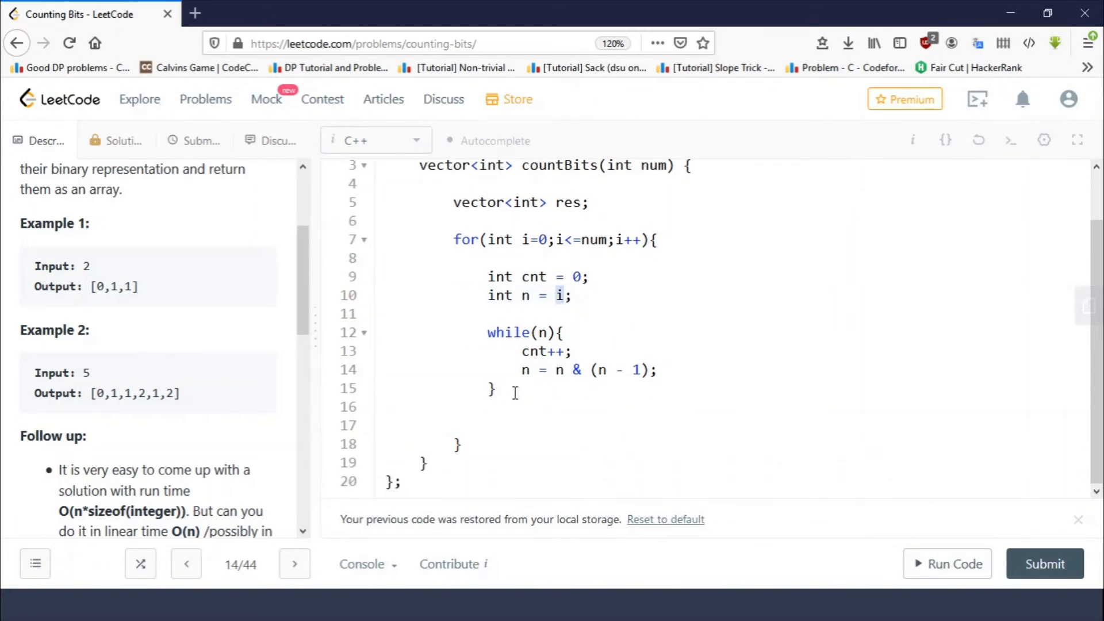
{"action": "left_click", "coordinate": [488, 425]}
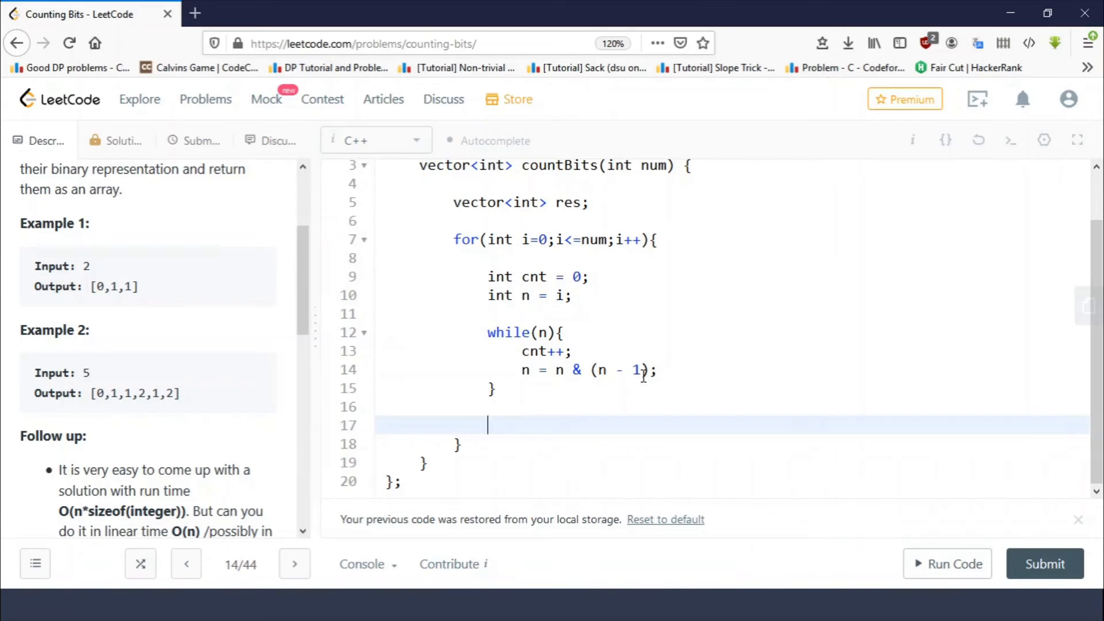
{"action": "type", "text": "res.push"}
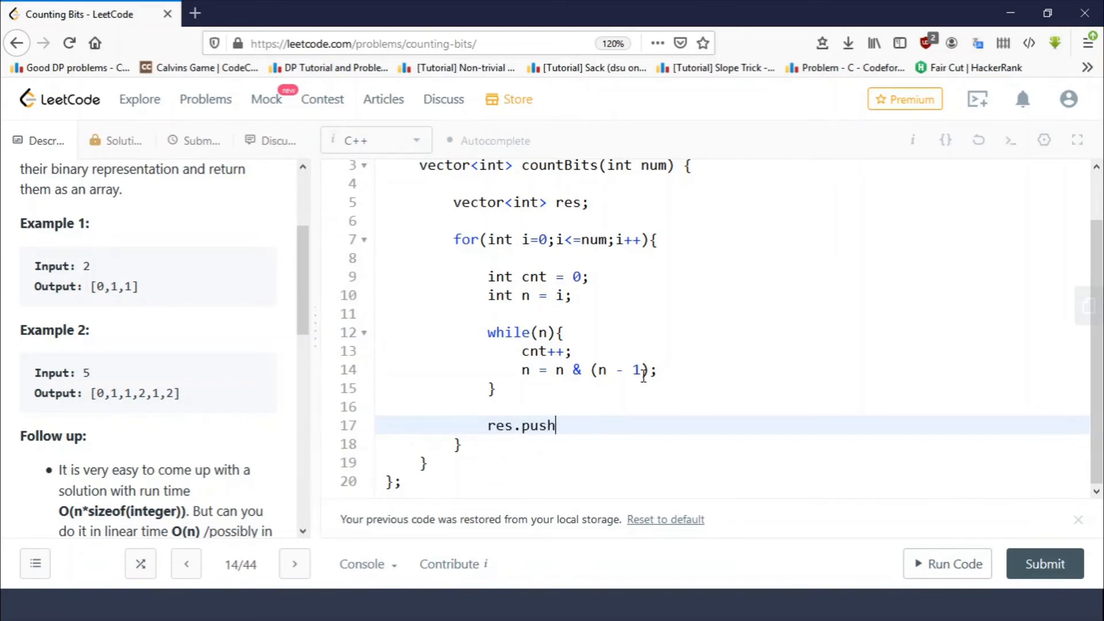
{"action": "type", "text": "_back()"}
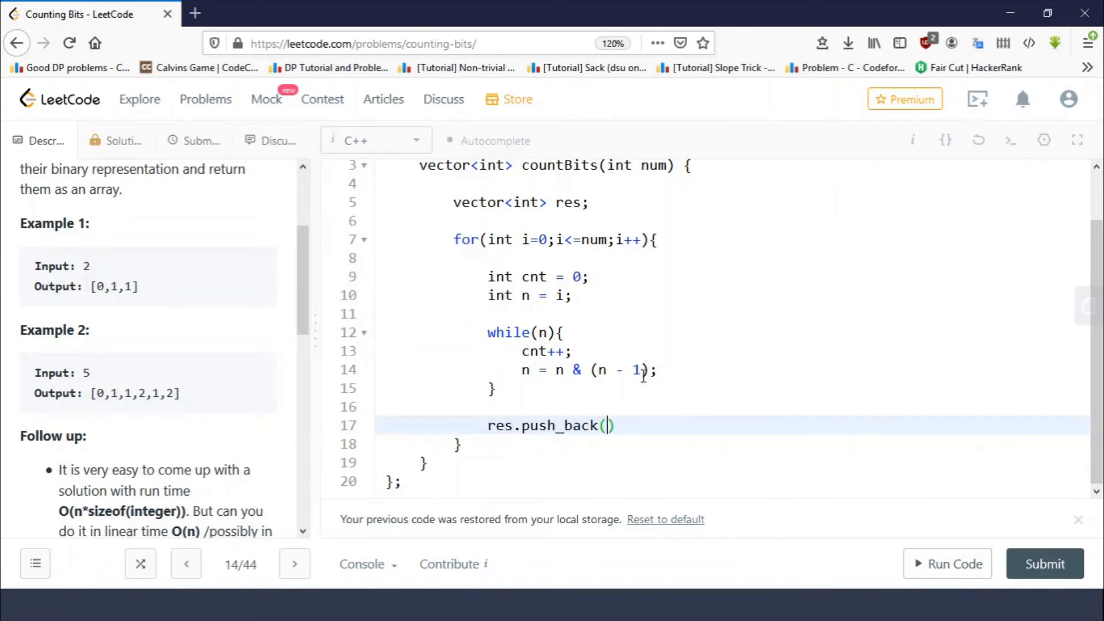
{"action": "type", "text": "cnt);"}
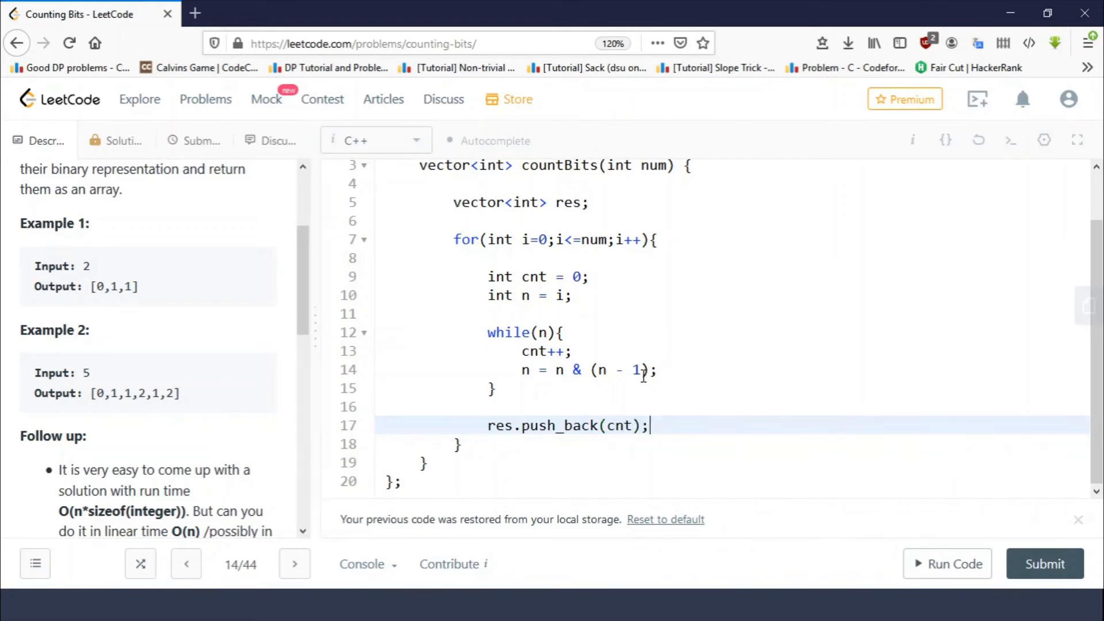
{"action": "type", "text": "return res"}
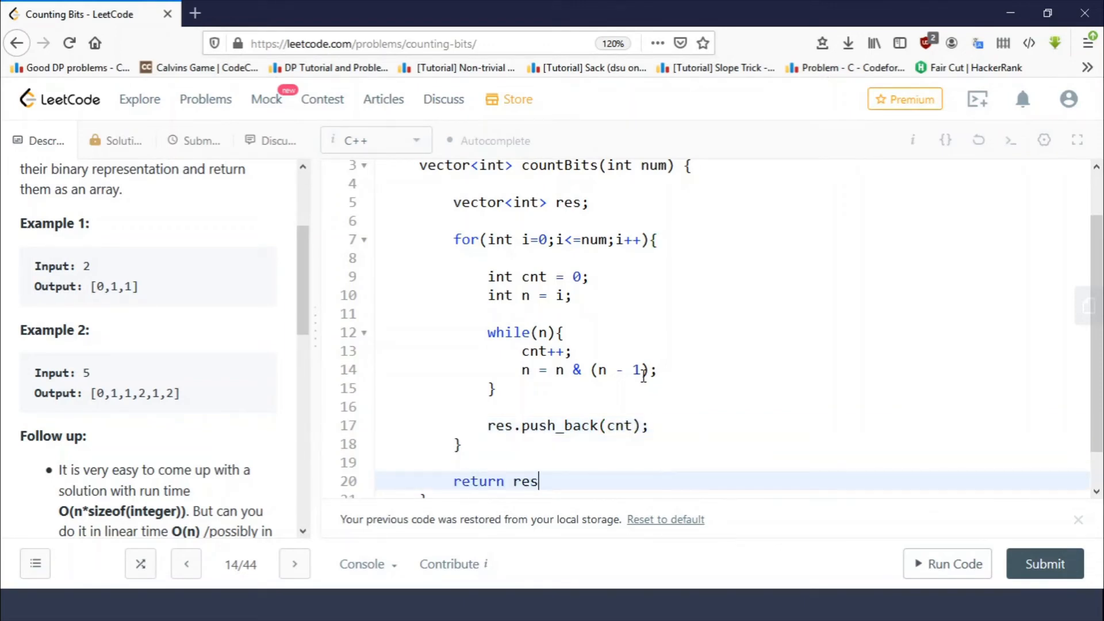
{"action": "type", "text": ";"}
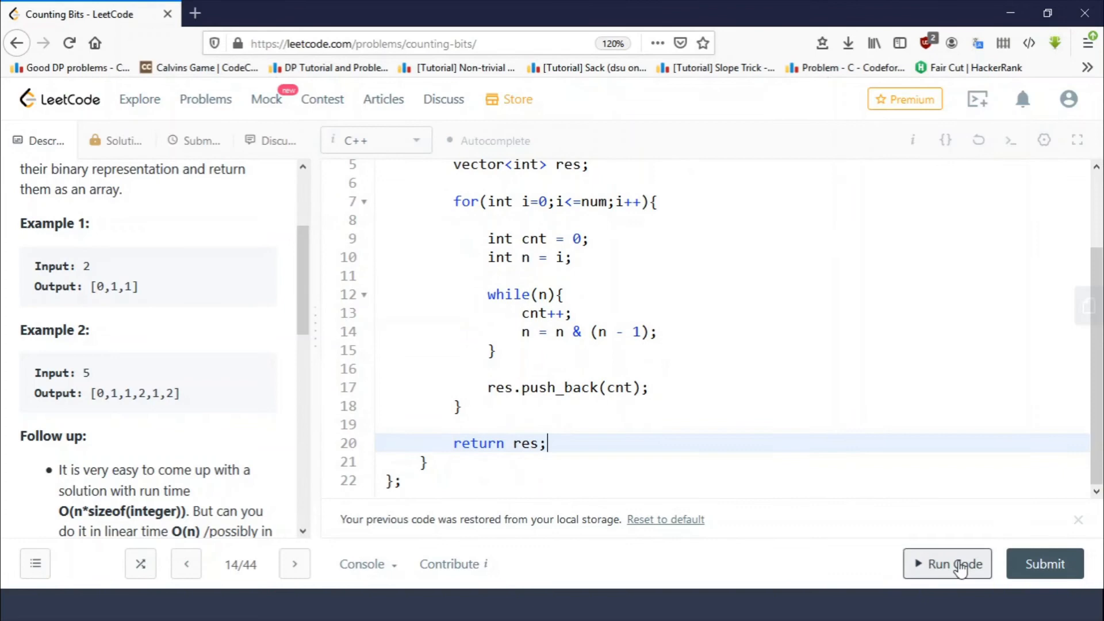
Run on the sample (Accepted, [0,1,1]), submit for a Success result, and hide the result panel
{"action": "left_click", "coordinate": [946, 563]}
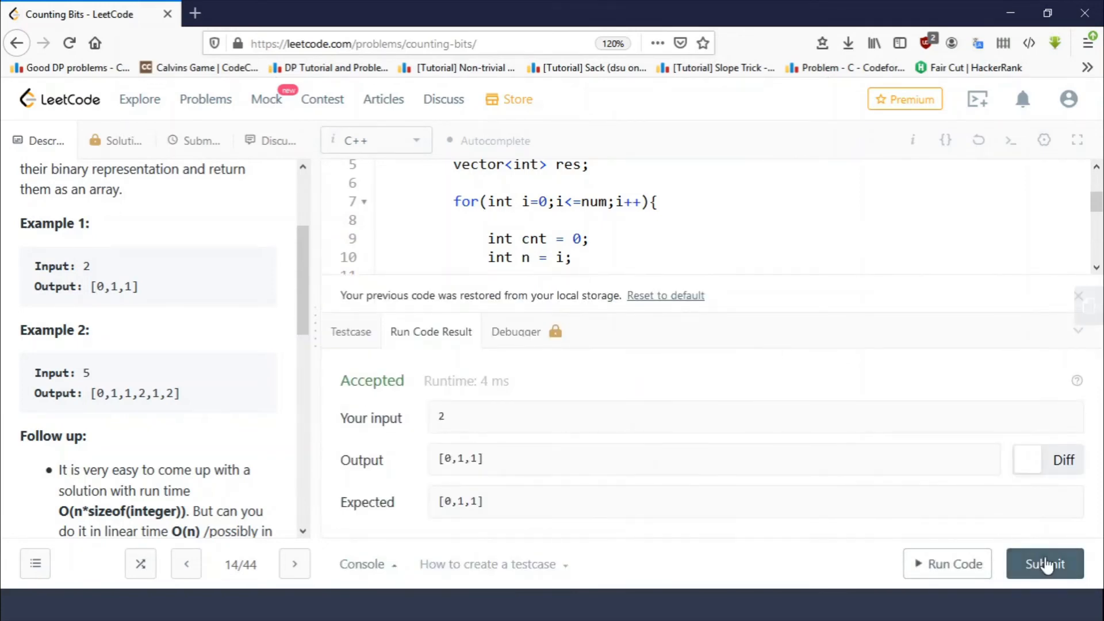
{"action": "left_click", "coordinate": [1045, 563]}
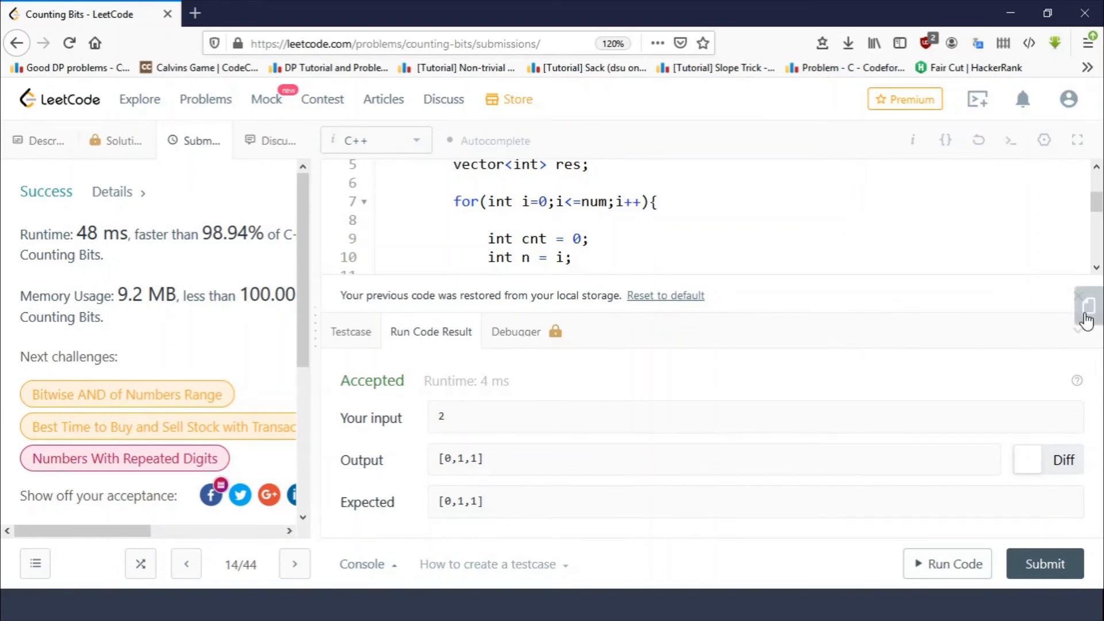
{"action": "left_click", "coordinate": [1087, 317]}
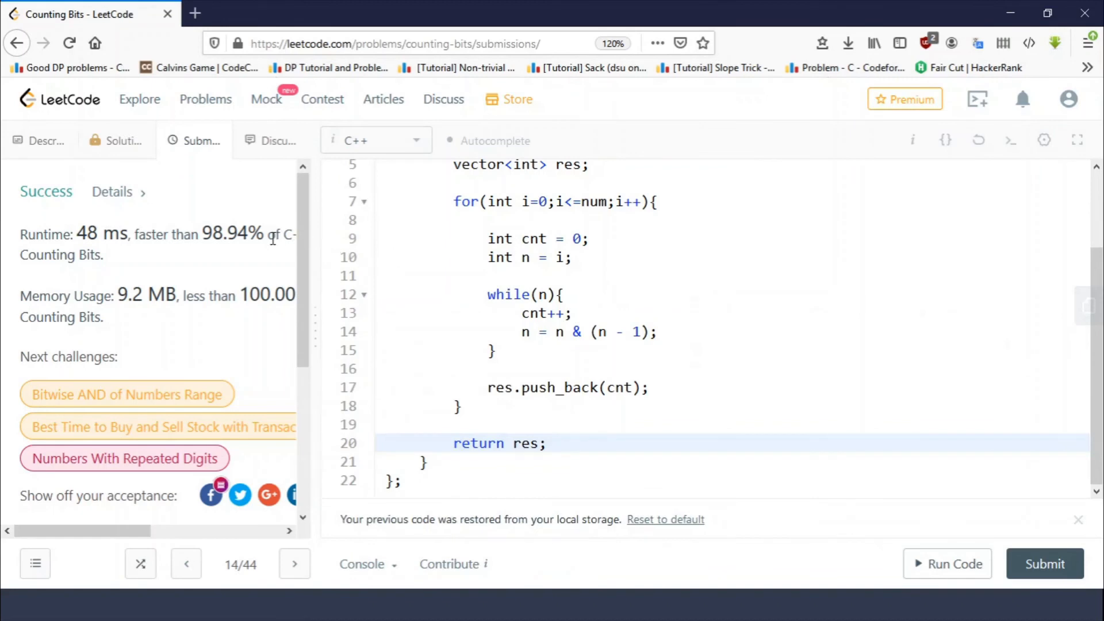
{"action": "mouse_move", "coordinate": [59, 166]}
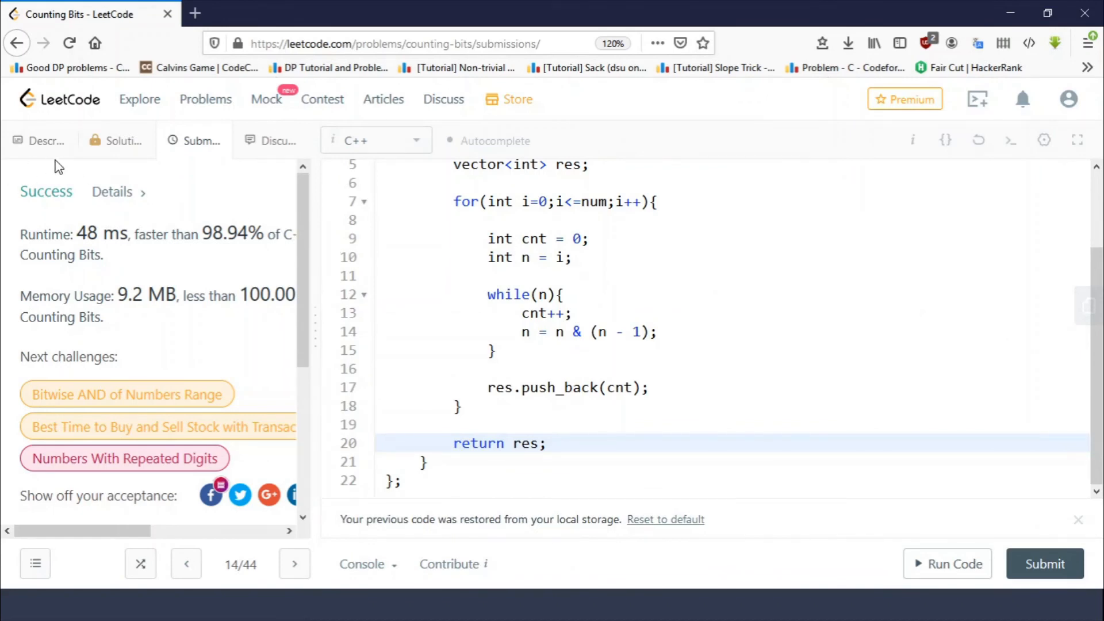
Review the accepted code, pointing out the while loop, the push_back line and the outer for loop
{"action": "left_click", "coordinate": [549, 294]}
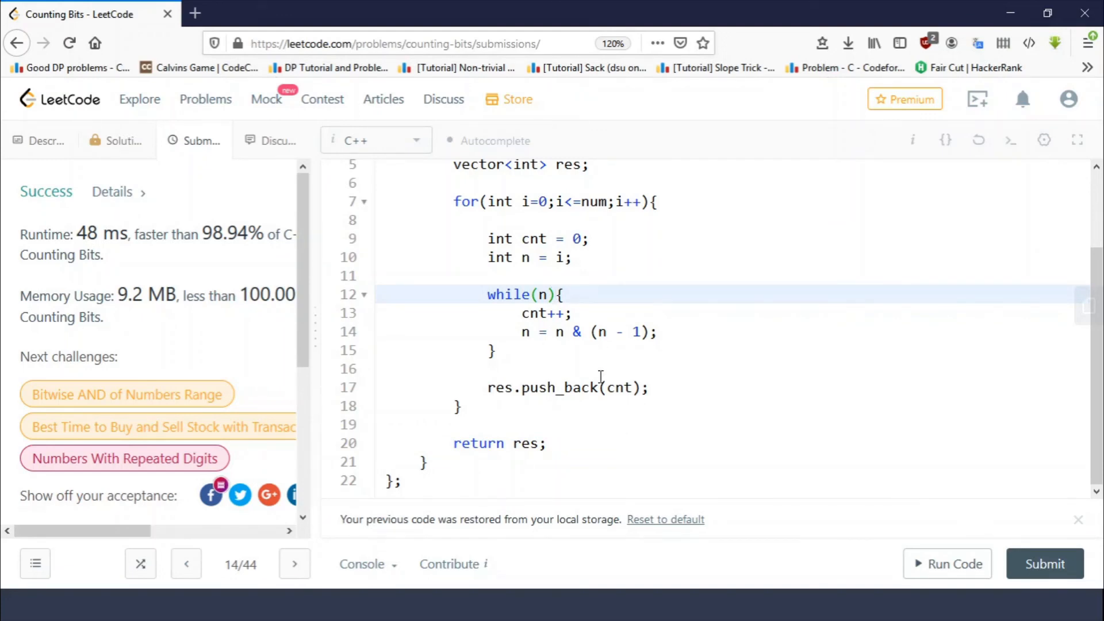
{"action": "left_click", "coordinate": [604, 426]}
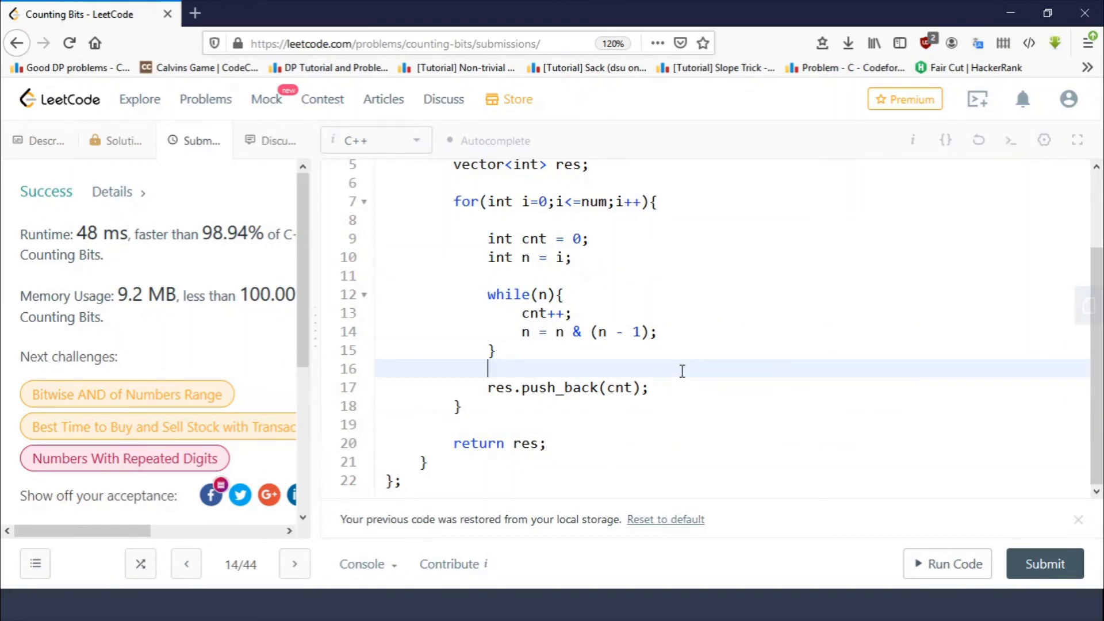
{"action": "scroll", "scroll_direction": "up", "scroll_amount": 3}
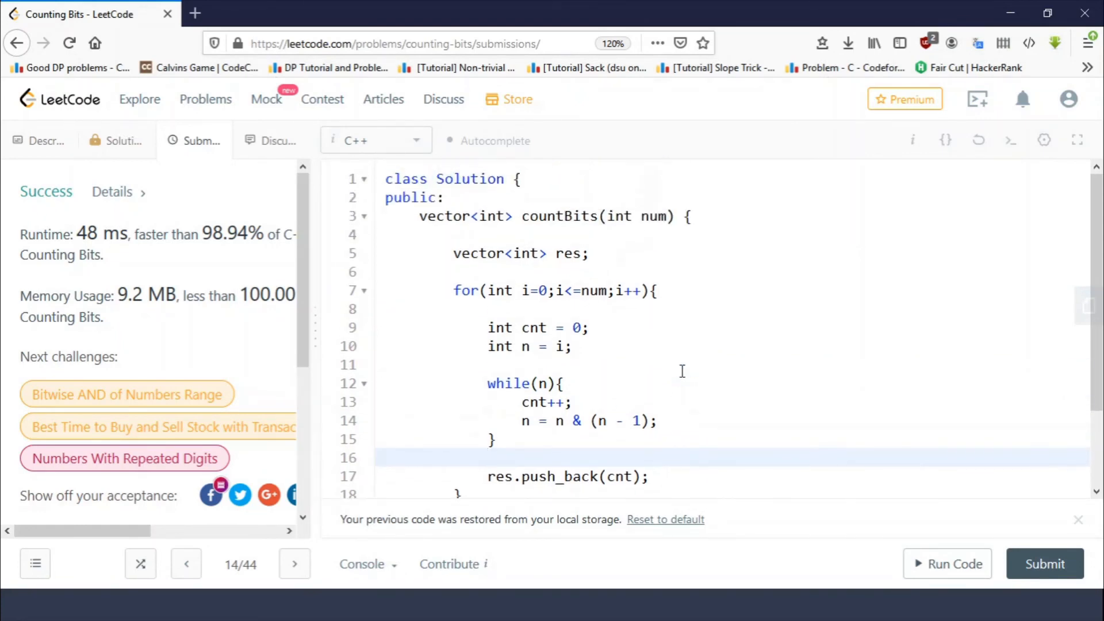
{"action": "left_click", "coordinate": [711, 289]}
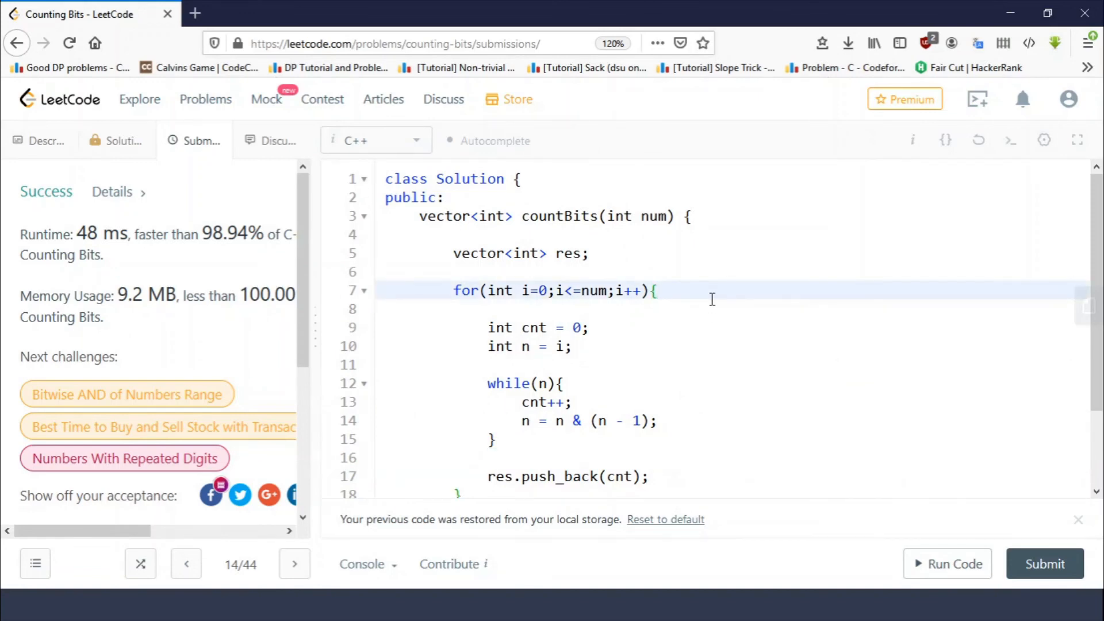